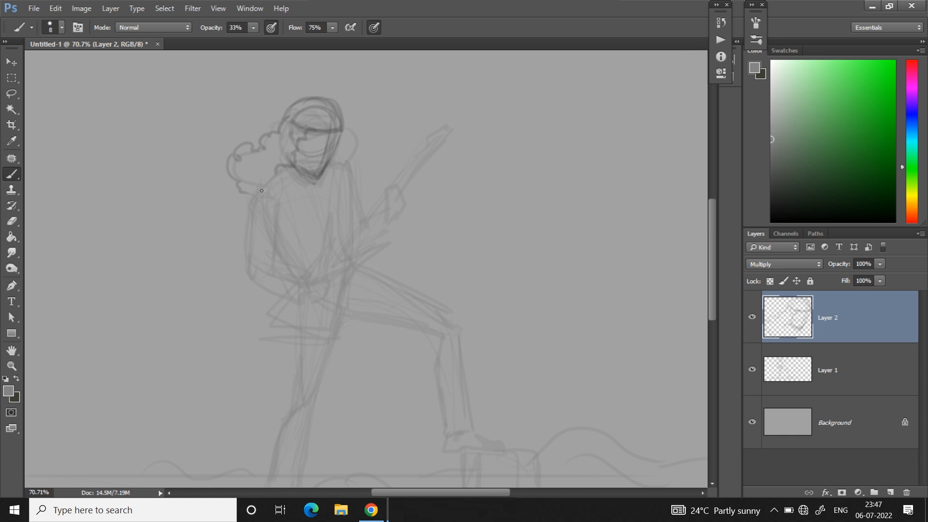
Trace firmer dark lines over the curly hair, jacket, guitar neck and fretting hand.
{"action": "left_click_drag", "start_coordinate": [263, 192], "coordinate": [273, 175]}
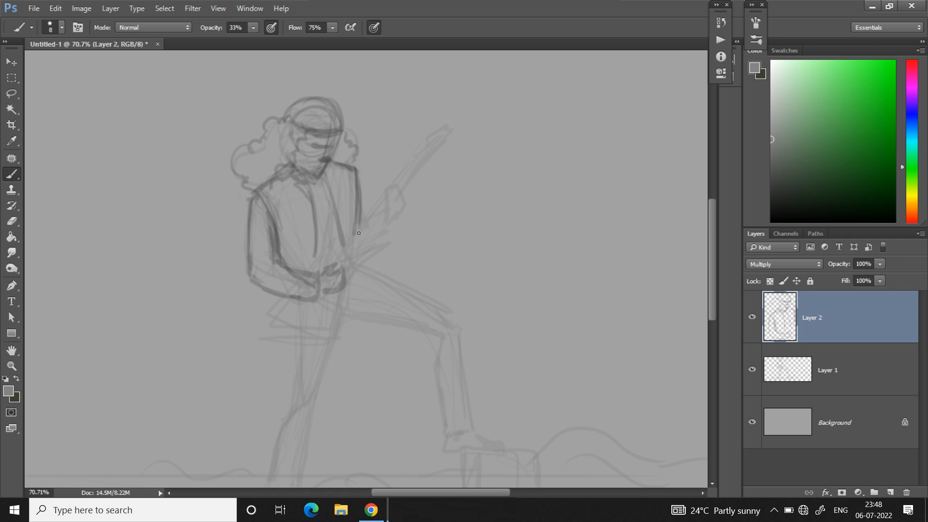
{"action": "left_click_drag", "start_coordinate": [359, 233], "coordinate": [354, 262]}
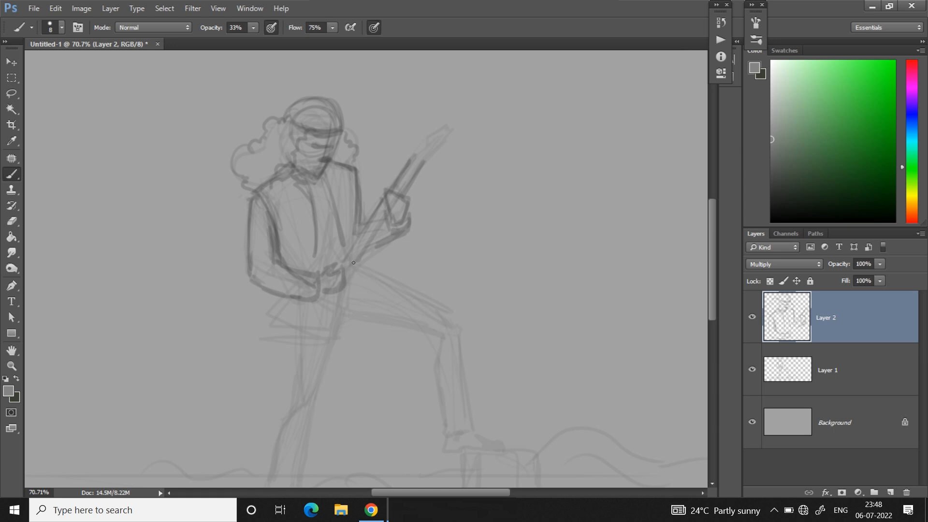
{"action": "left_click", "coordinate": [11, 365]}
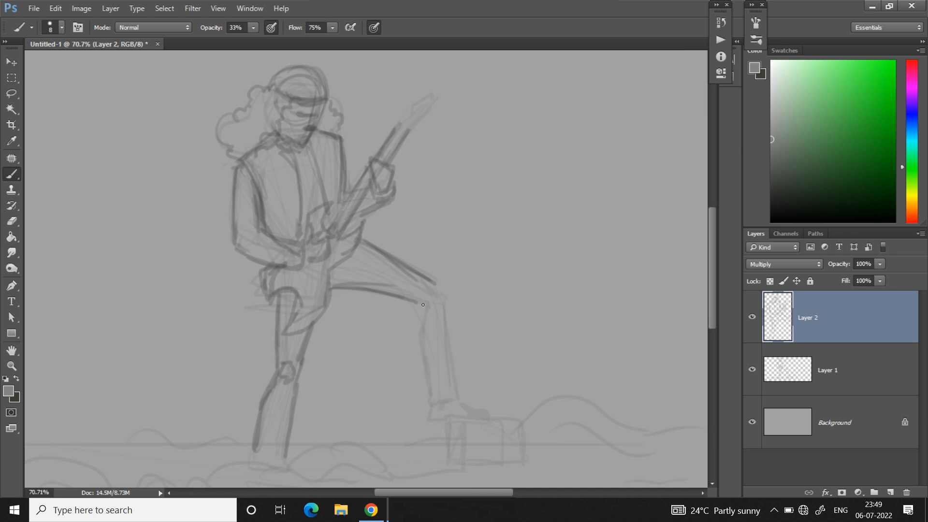
{"action": "left_click_drag", "start_coordinate": [423, 304], "coordinate": [471, 405]}
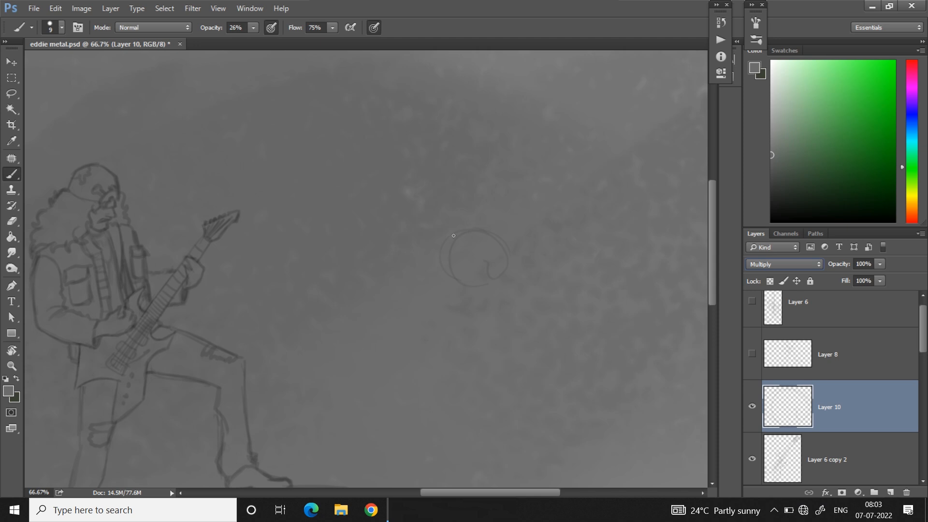
Sketch the skull's eye sockets, forehead cracks, toothy jaw and lower face inside the circle.
{"action": "left_click_drag", "start_coordinate": [452, 235], "coordinate": [481, 288]}
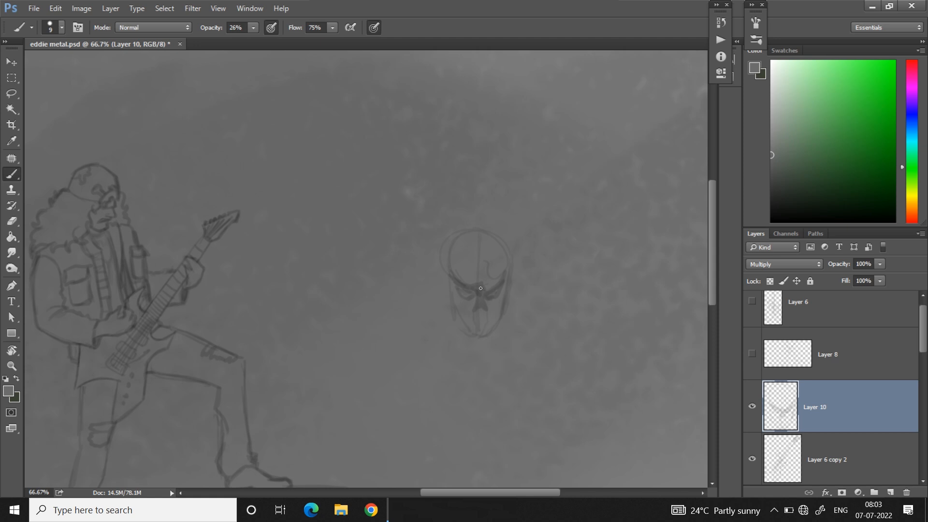
{"action": "left_click_drag", "start_coordinate": [480, 288], "coordinate": [486, 321]}
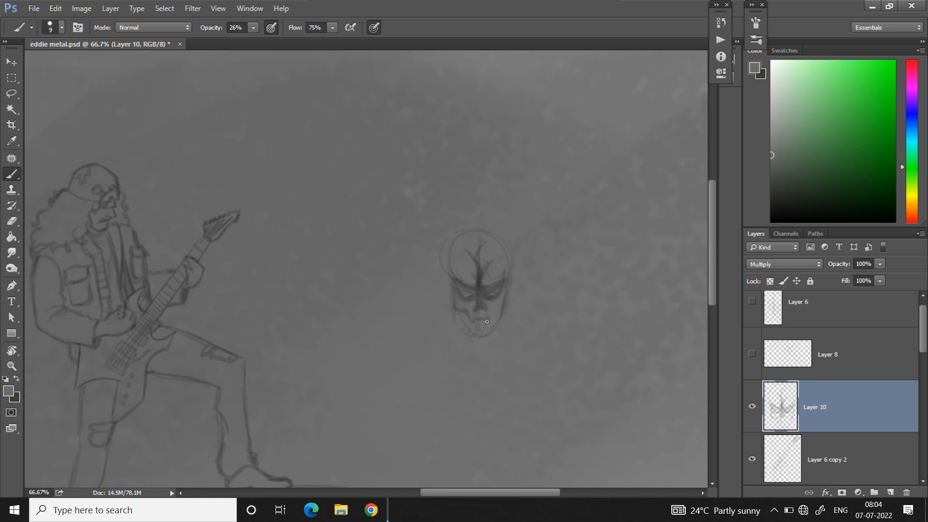
{"action": "left_click_drag", "start_coordinate": [486, 321], "coordinate": [494, 329]}
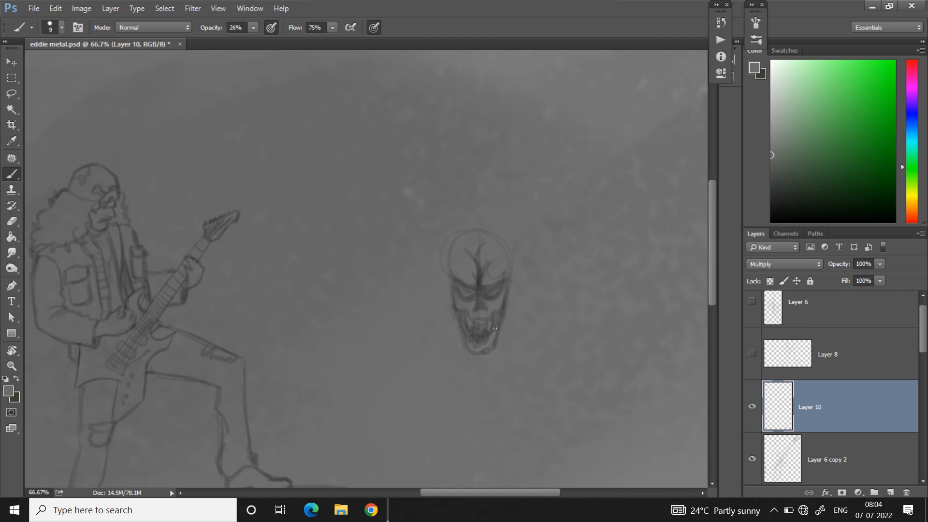
{"action": "left_click_drag", "start_coordinate": [446, 256], "coordinate": [491, 329]}
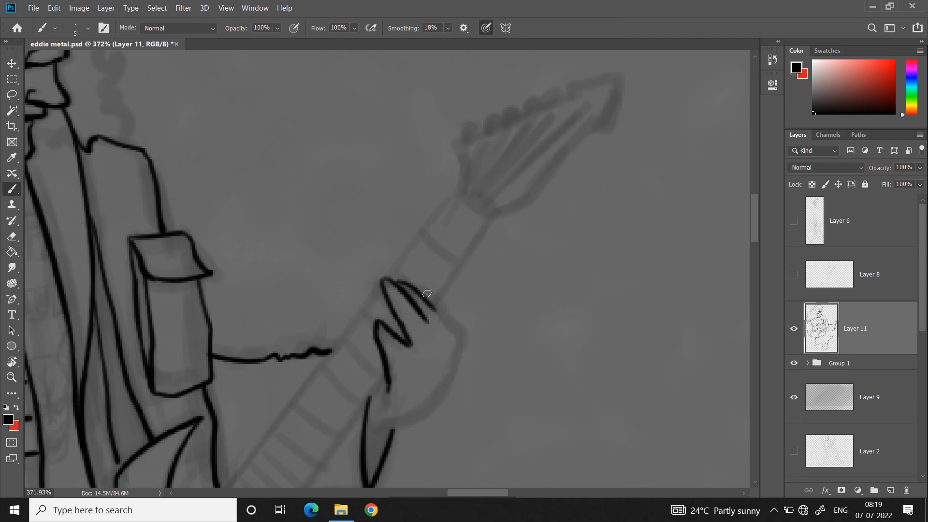
Scroll the canvas down toward the fretting hand on the guitar neck.
{"action": "scroll", "scroll_direction": "down", "scroll_amount": 3}
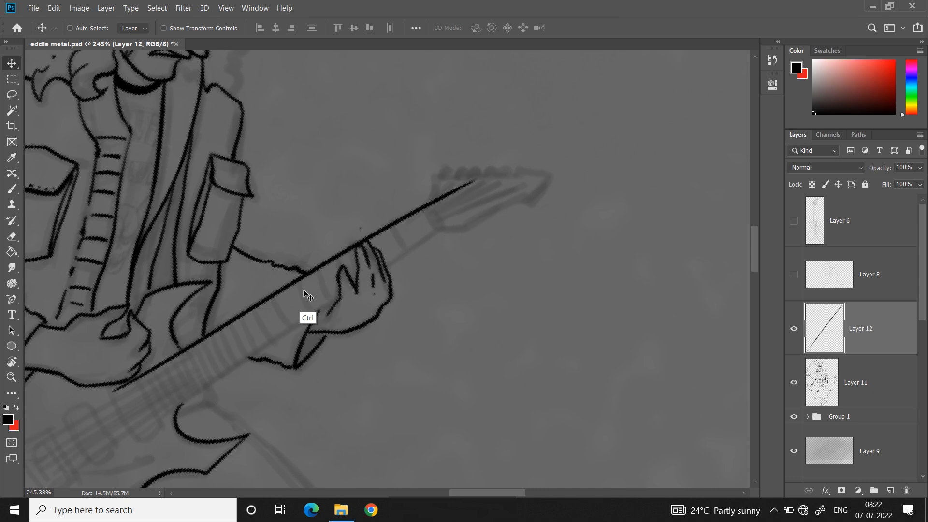
Pick the tool for drawing the straight inked edge along the guitar neck.
{"action": "left_click", "coordinate": [12, 377]}
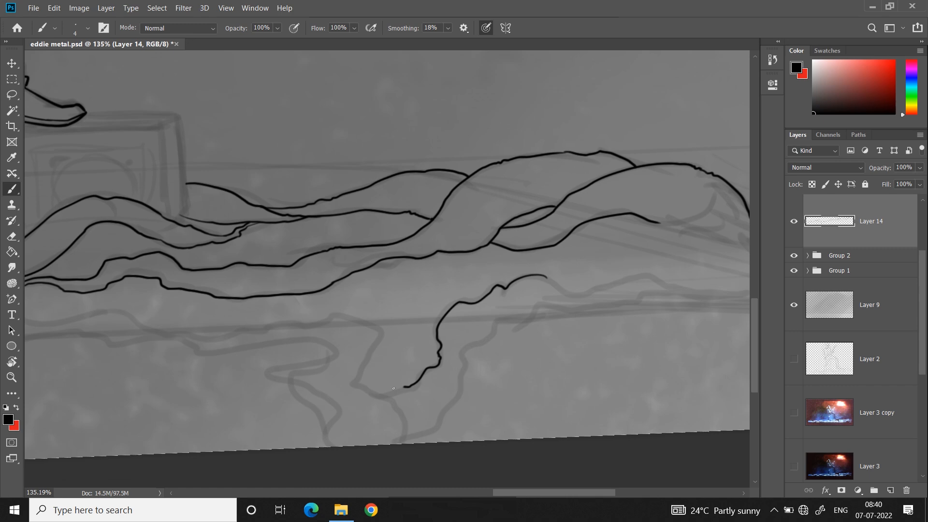
Scroll down to the rubble beneath the guitarist for inking.
{"action": "scroll", "scroll_direction": "down", "scroll_amount": 3}
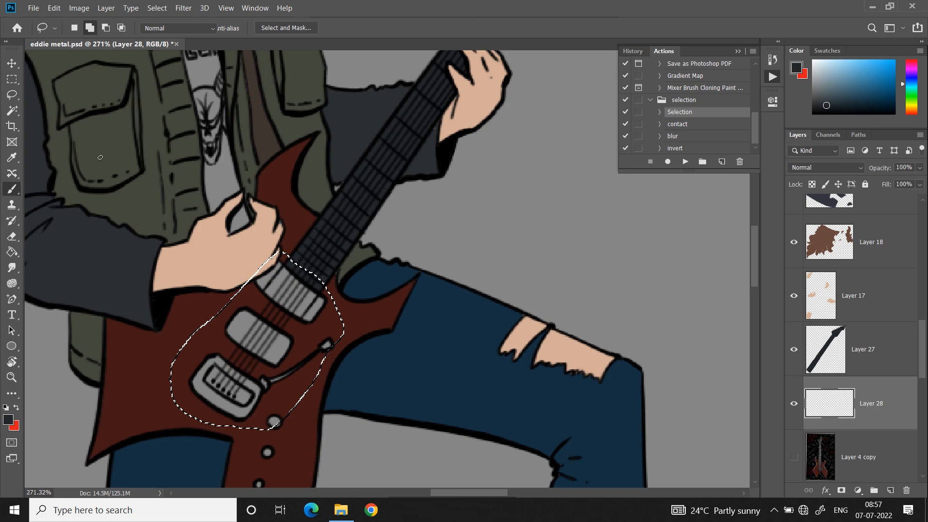
Use the Select menu and Magic Wand to pick out the hands after filling the pickup plate grey.
{"action": "left_click", "coordinate": [225, 7]}
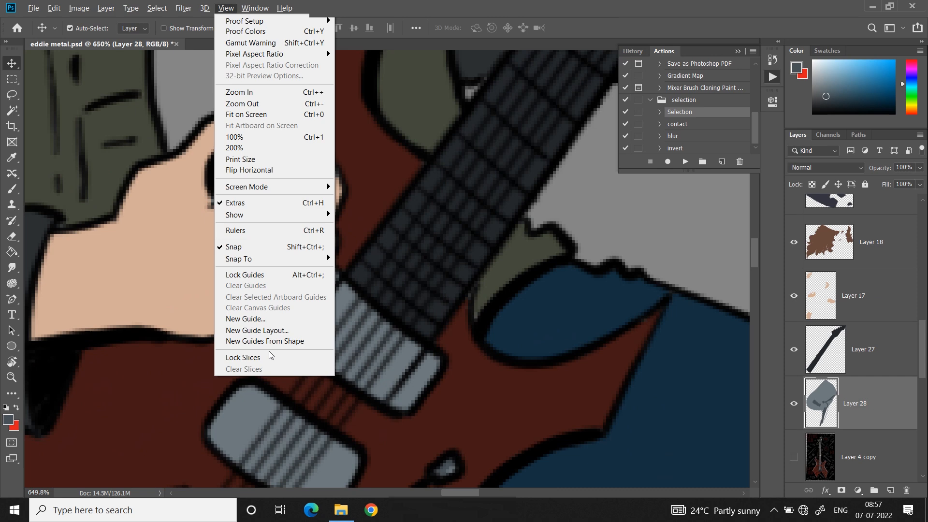
{"action": "left_click", "coordinate": [156, 8]}
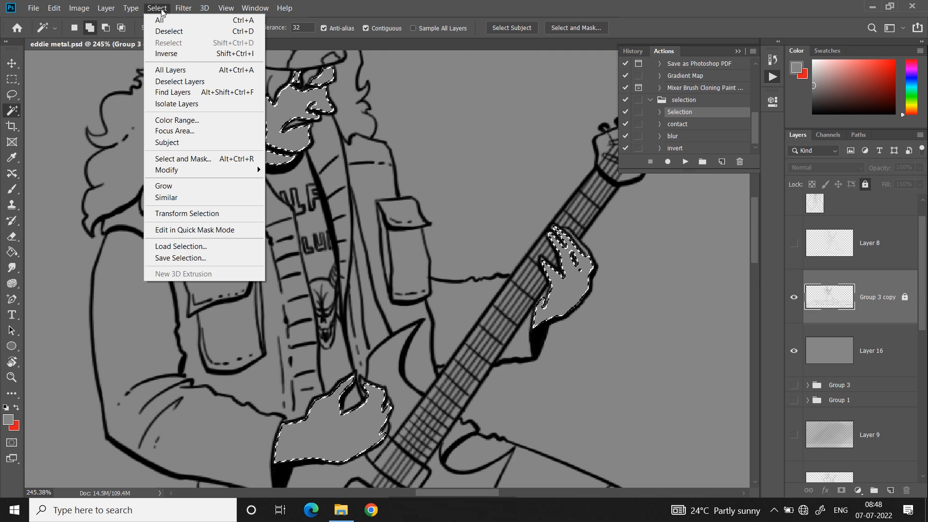
{"action": "left_click", "coordinate": [166, 170]}
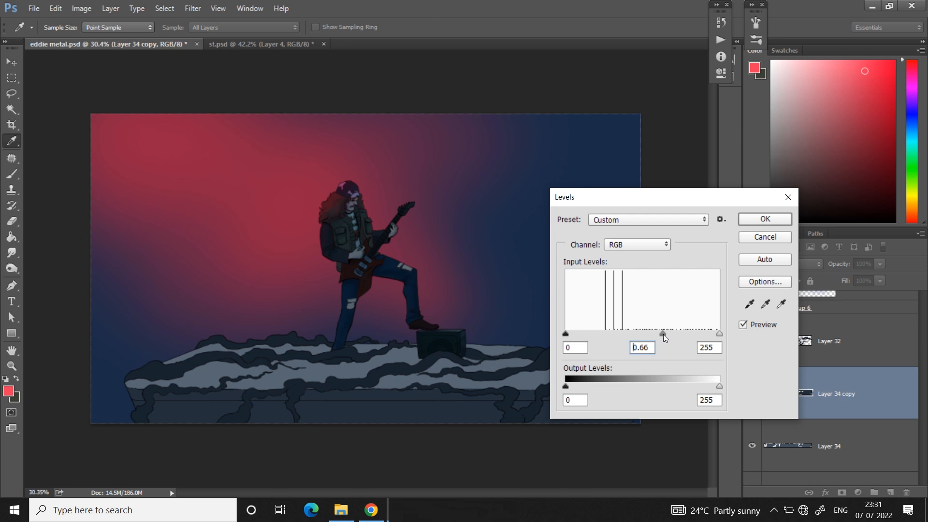
Confirm the Levels adjustment with midtones at 0.66 to darken the rubble copy.
{"action": "left_click", "coordinate": [763, 219]}
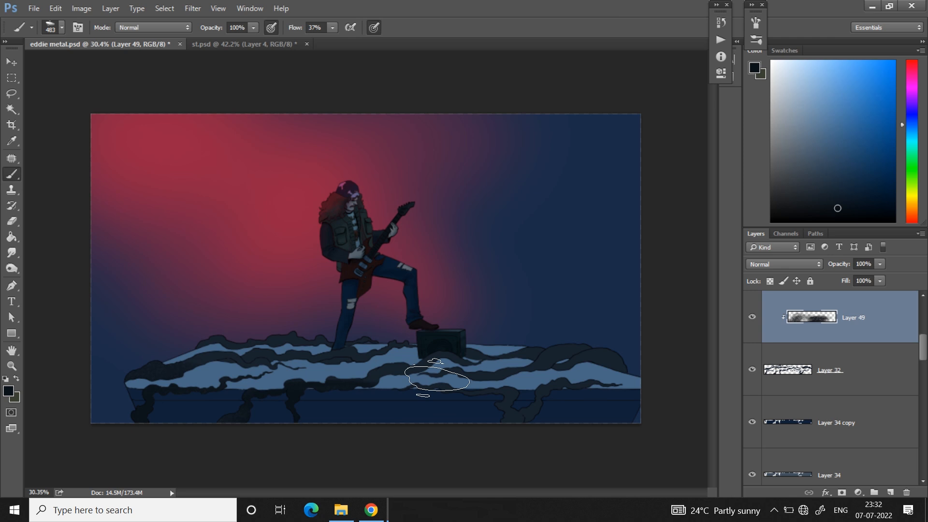